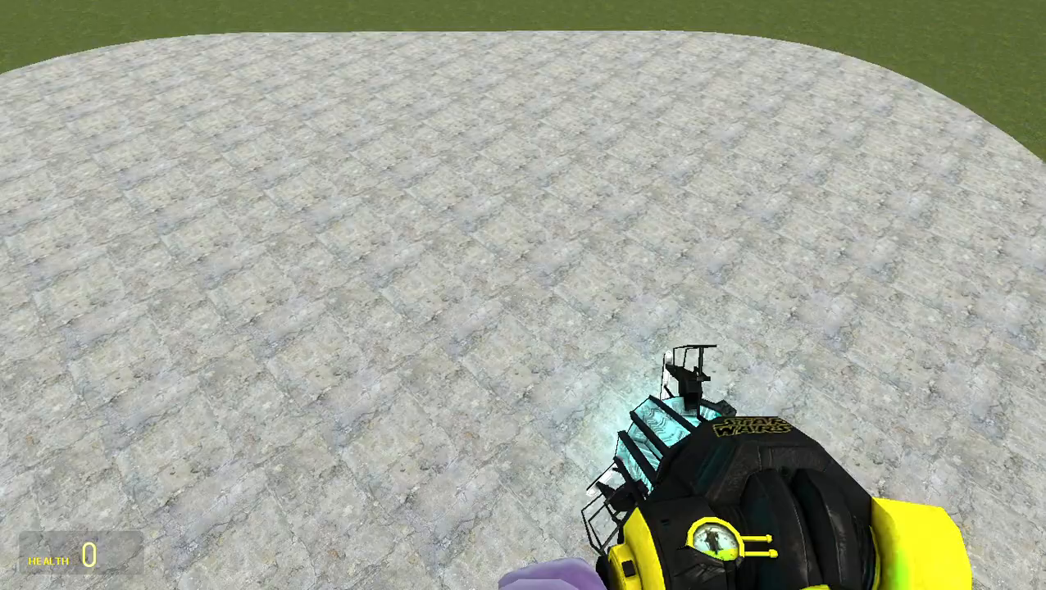
Spawn several JMod bombs onto the flatgrass, including green ones and an orange JMOD bomb
{"action": "key", "text": "shift+tab"}
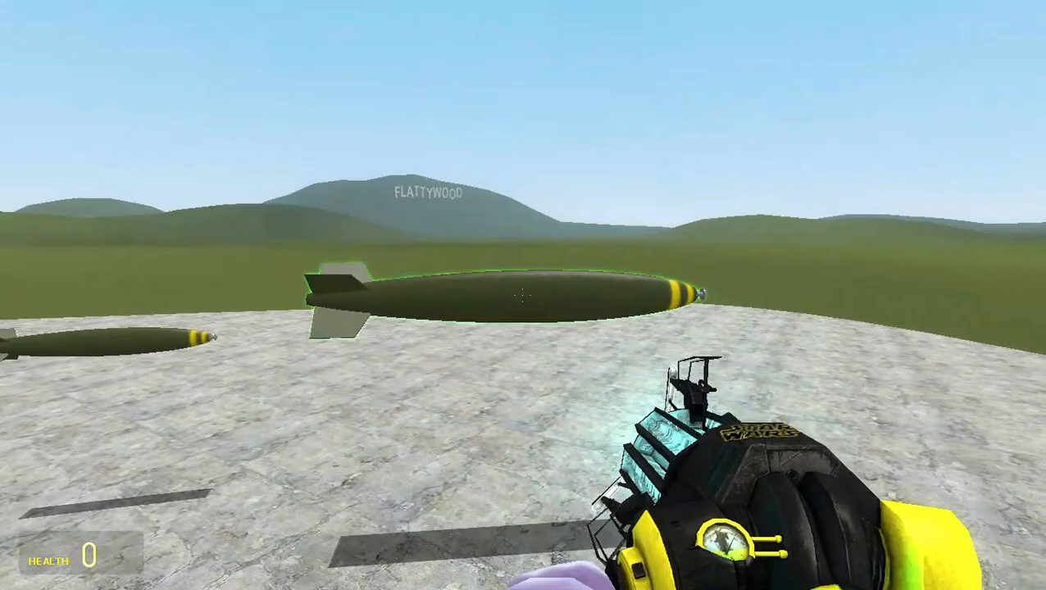
{"action": "key", "text": "q"}
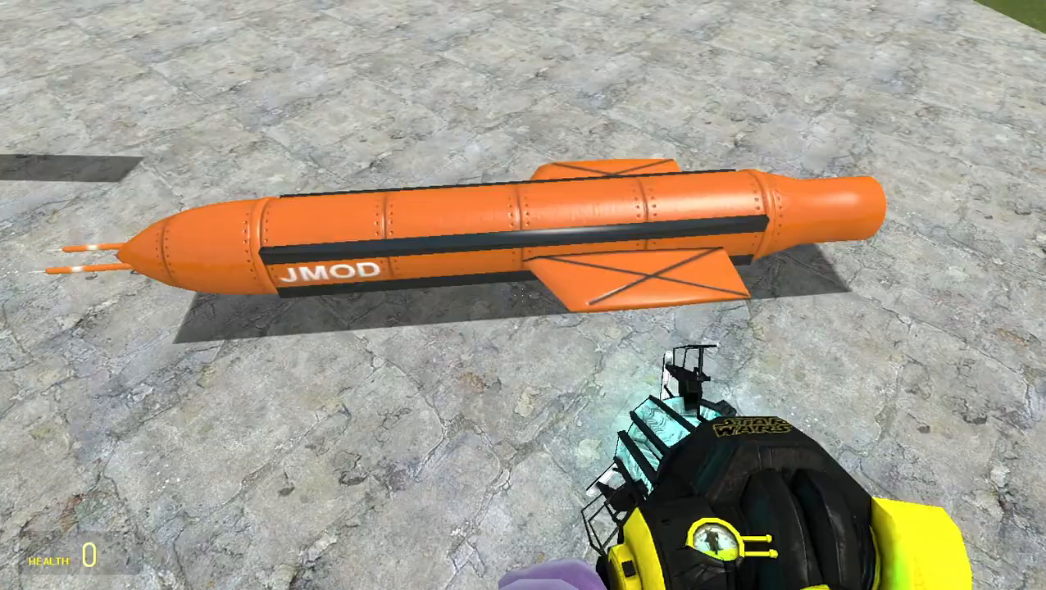
Browse the JMod EZ Explosives list and drop more bombs, including a thermobaric one and small shells
{"action": "key", "text": "q"}
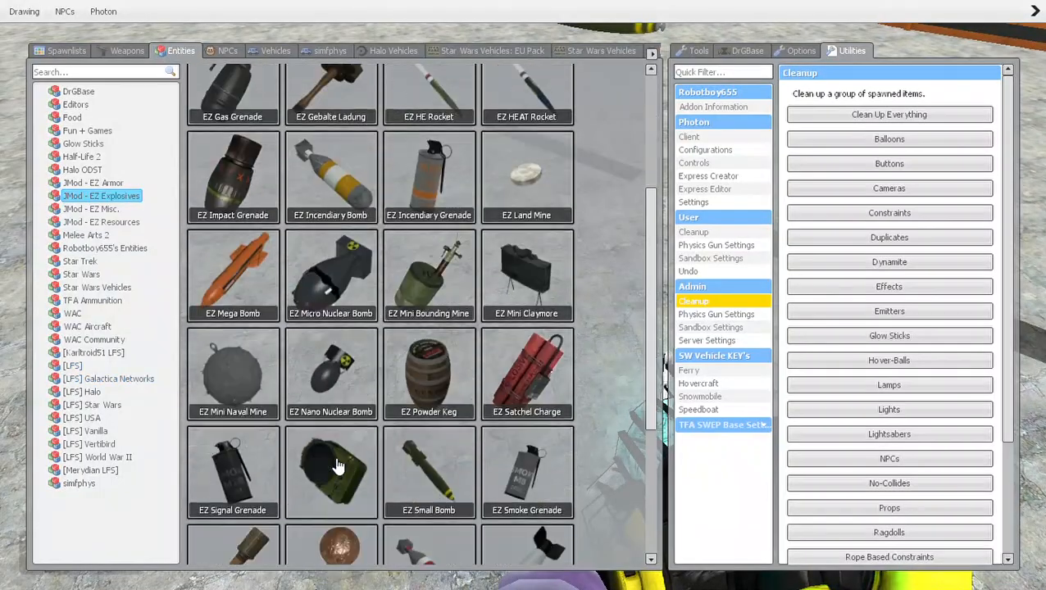
{"action": "scroll", "scroll_direction": "down", "scroll_amount": 3}
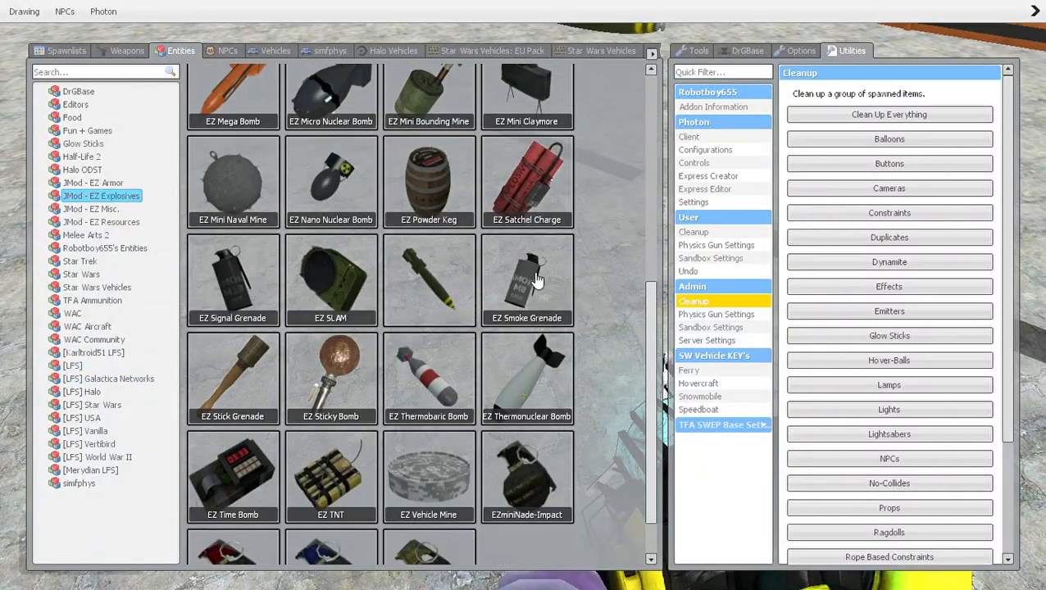
{"action": "scroll", "scroll_direction": "down", "scroll_amount": 3}
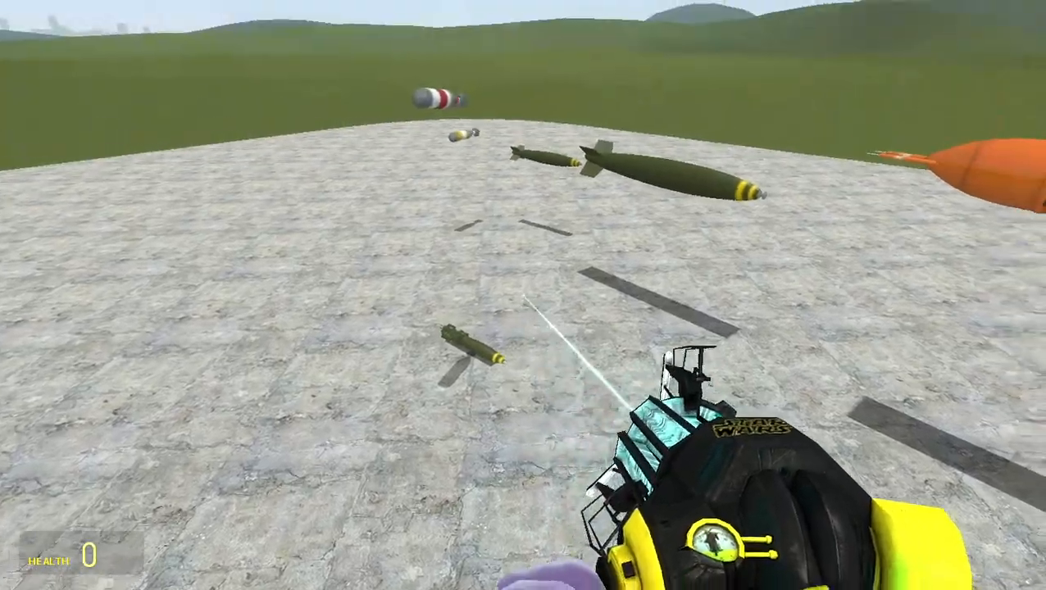
Look over the scattered bombs from above, then return to the JMod EZ Explosives list
{"action": "key", "text": "q"}
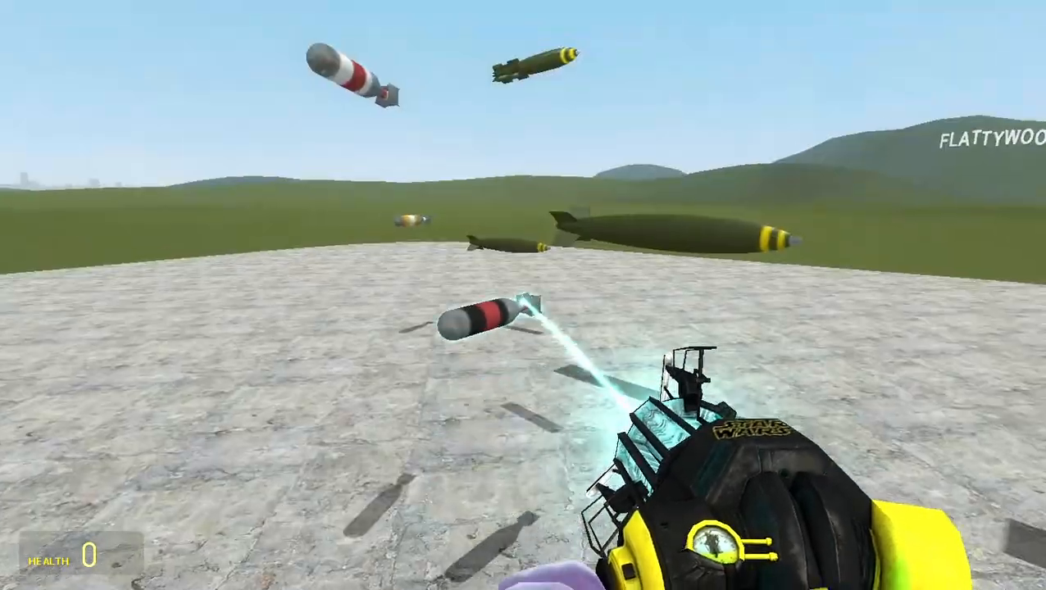
{"action": "key", "text": "q"}
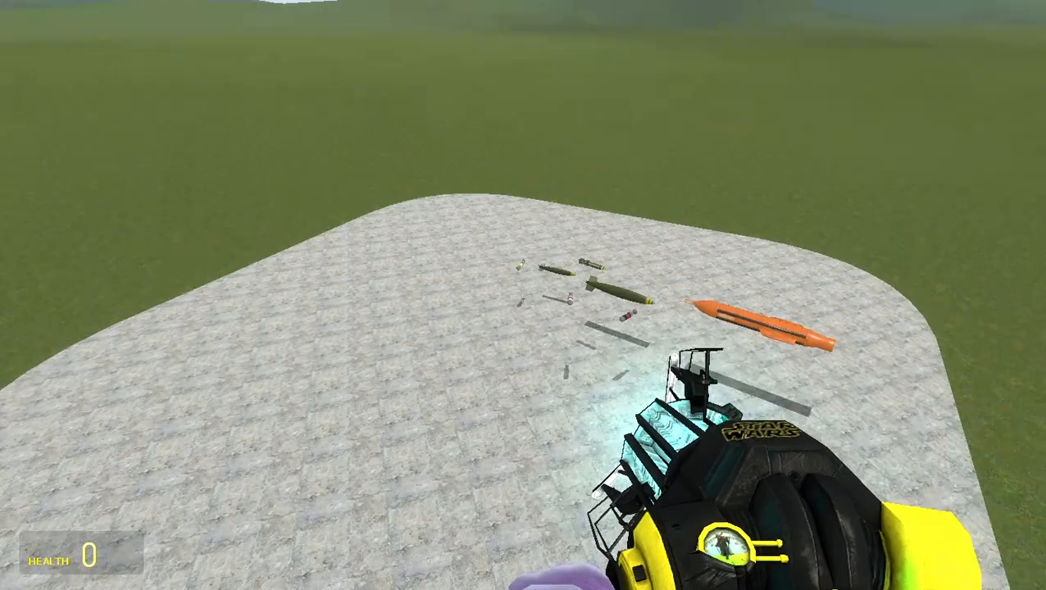
{"action": "key", "text": "q"}
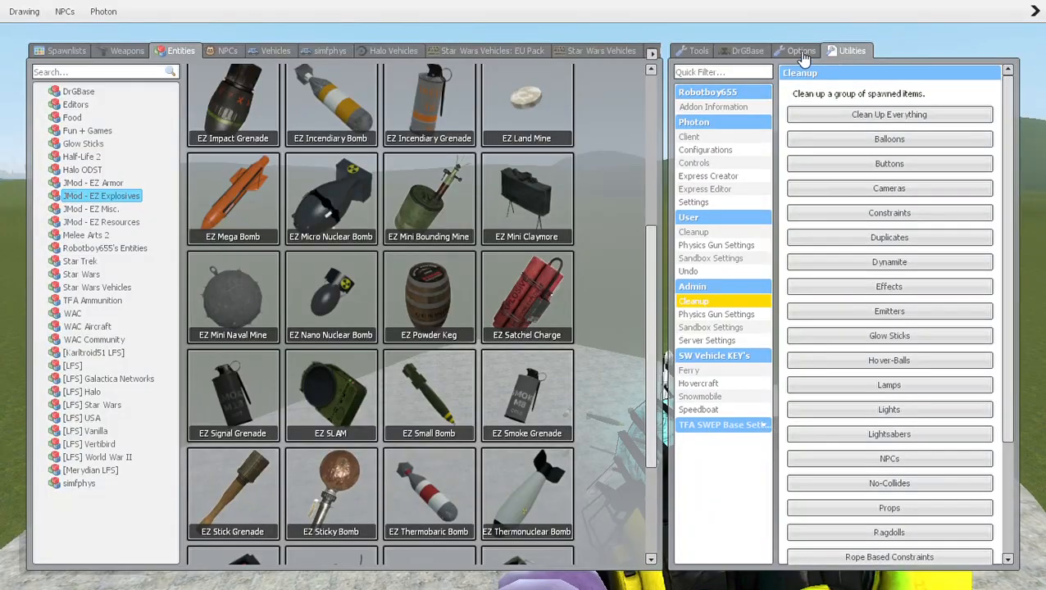